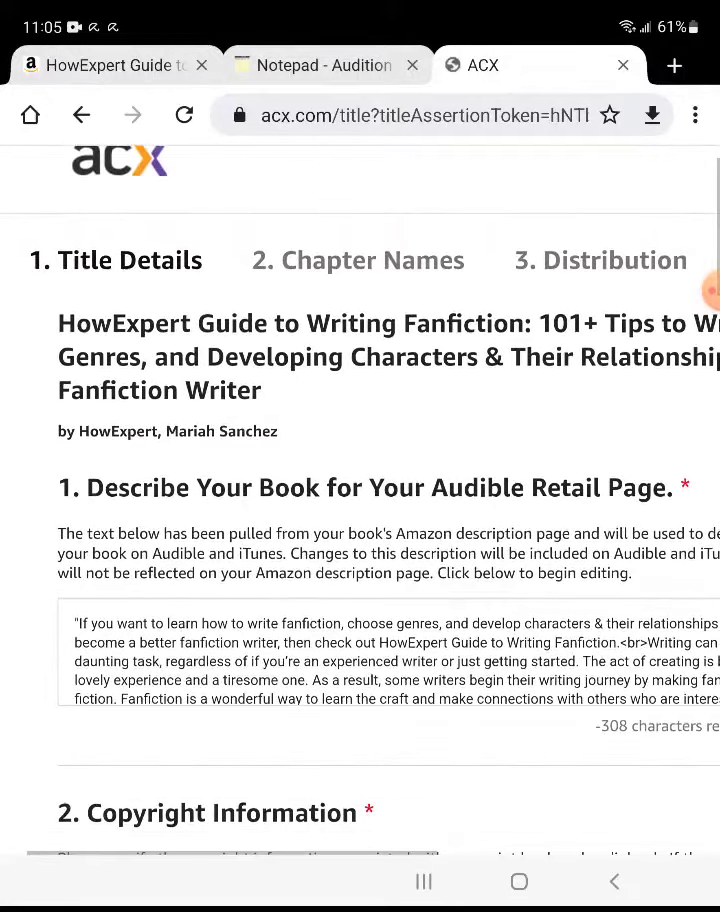
# Submit the title details and import the Kindle table of contents as chapter names.
pyautogui.scroll(-3)
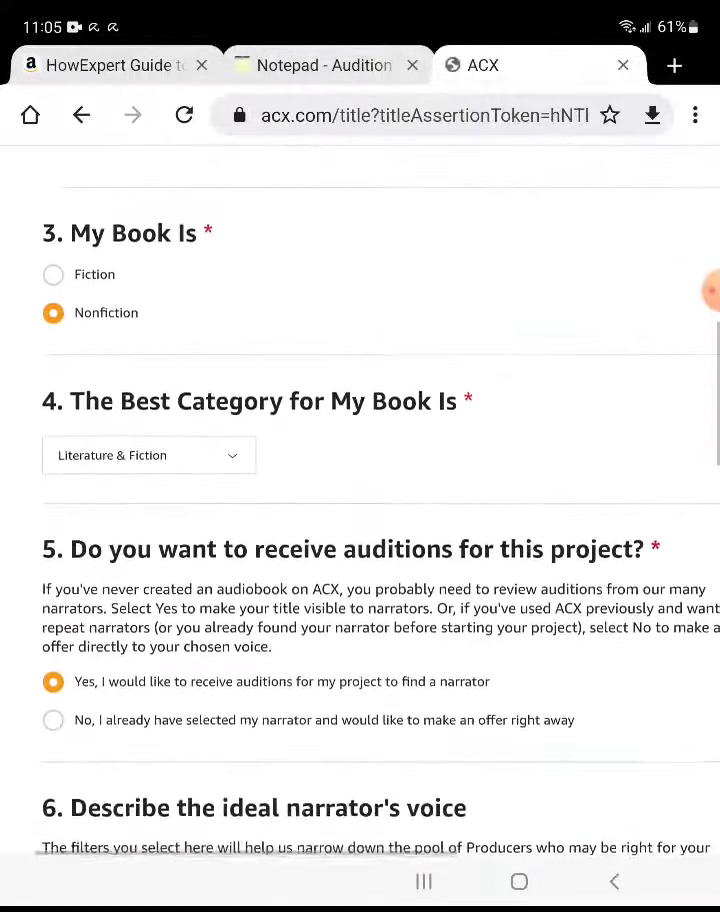
pyautogui.scroll(-3)
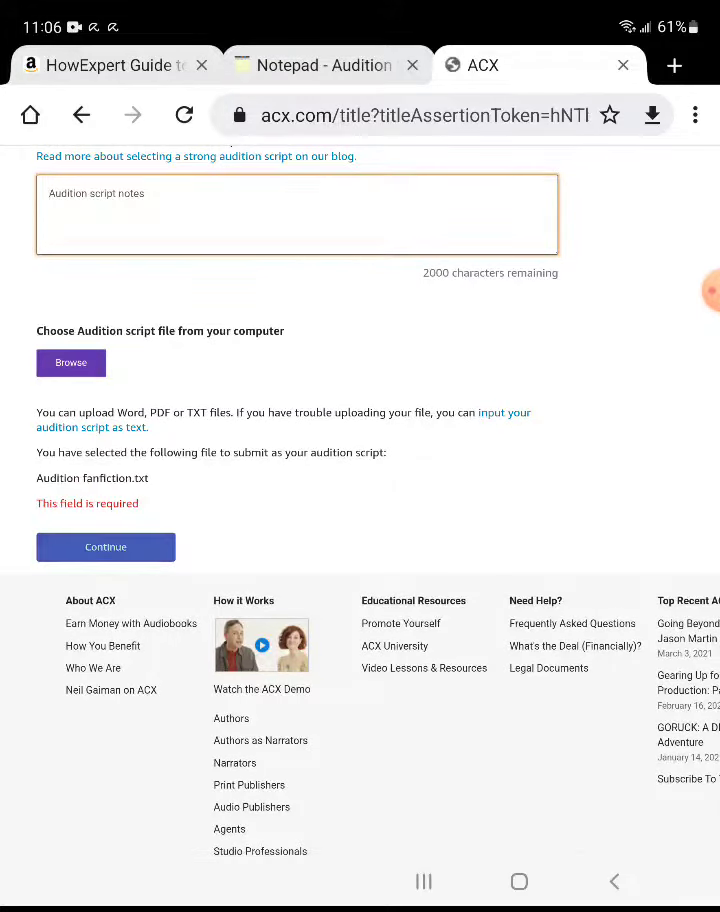
pyautogui.click(105, 547)
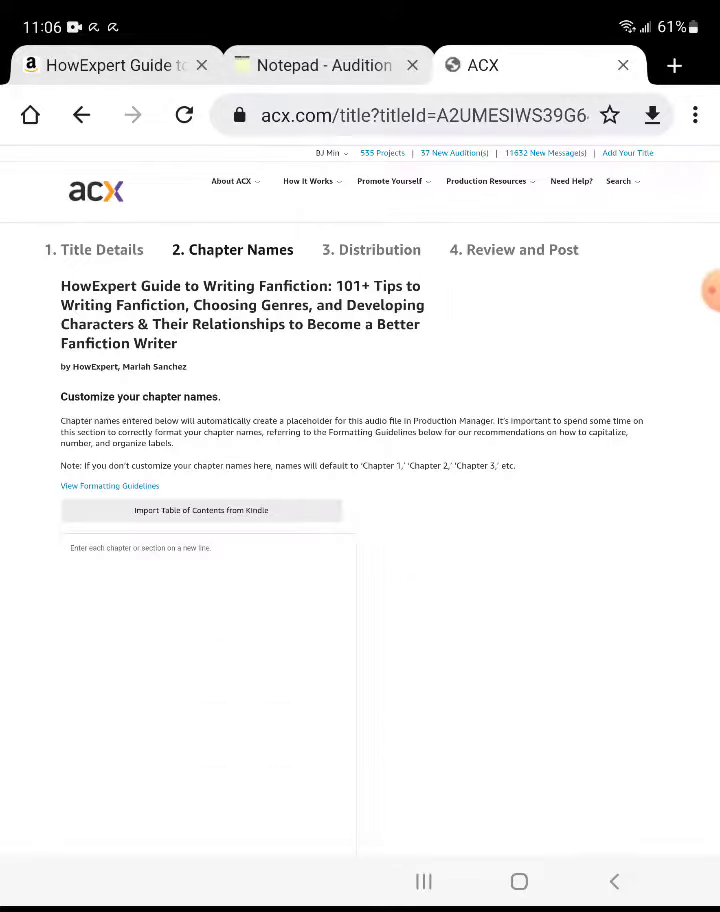
pyautogui.click(201, 510)
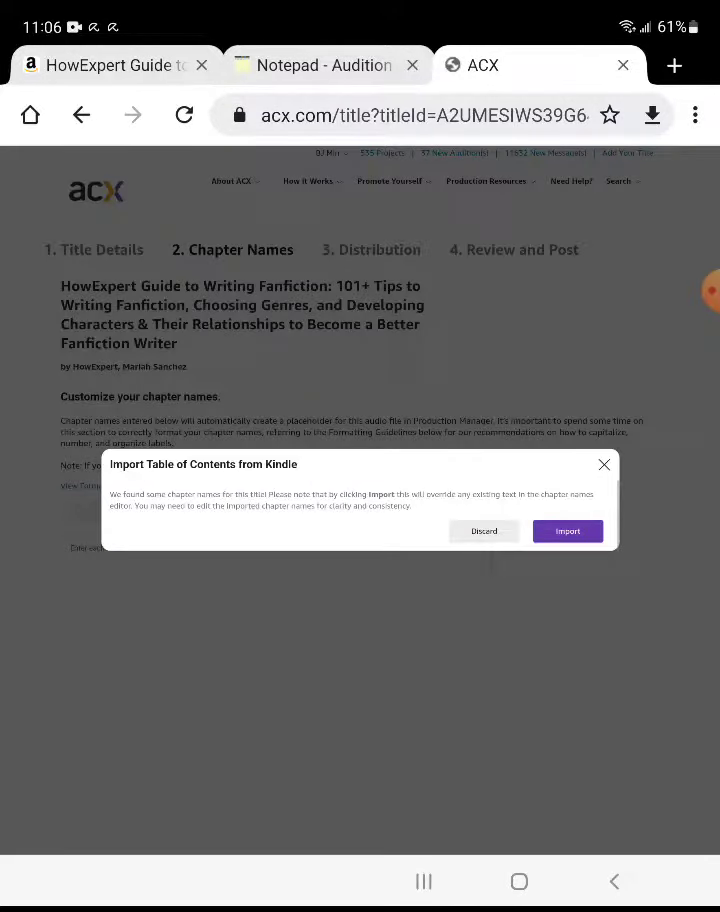
pyautogui.click(567, 531)
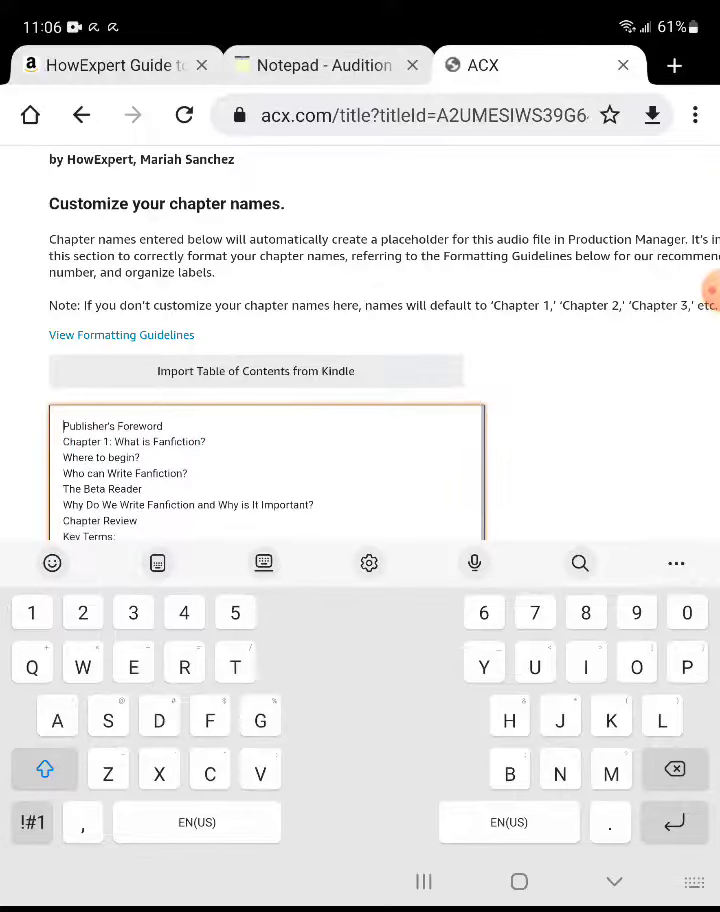
# Cut the sub-section lines under Chapter 1, Chapter 2 and later chapters from the chapter list.
pyautogui.doubleClick(78, 473)
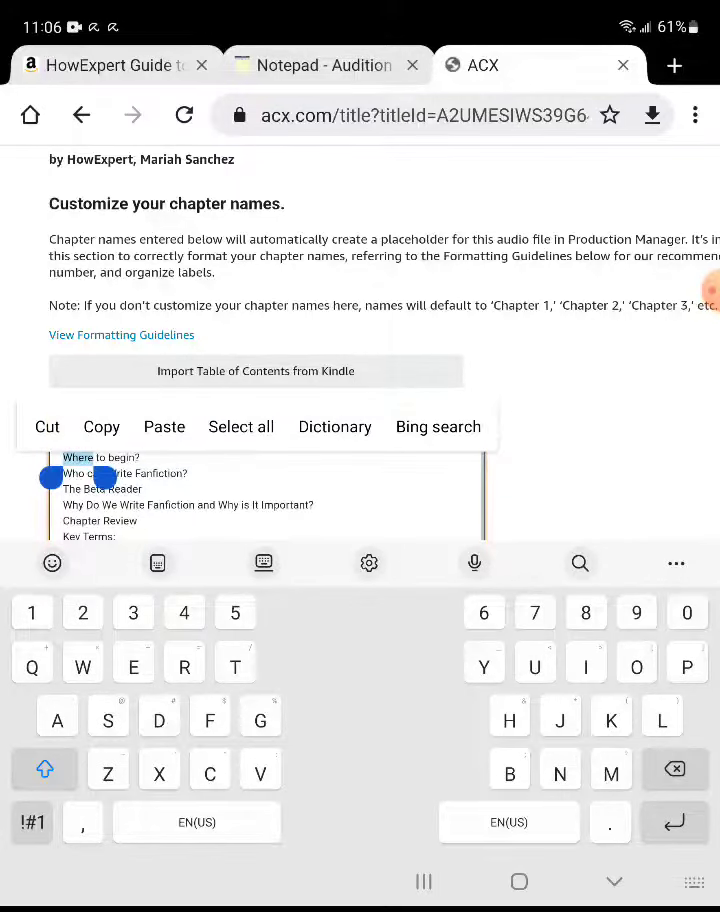
pyautogui.moveTo(116, 477); pyautogui.dragTo(263, 524)
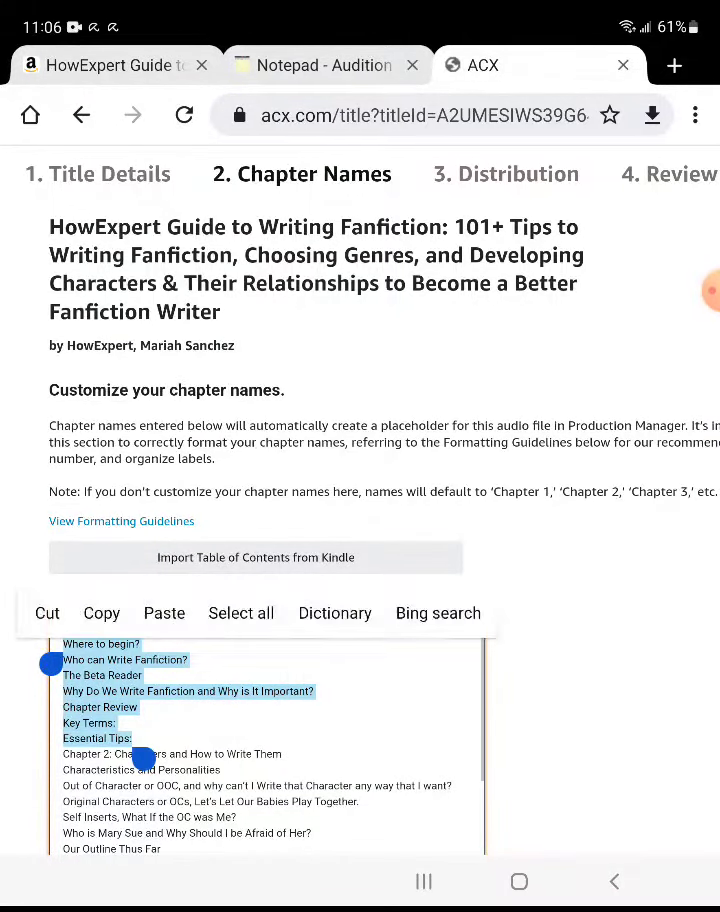
pyautogui.click(101, 613)
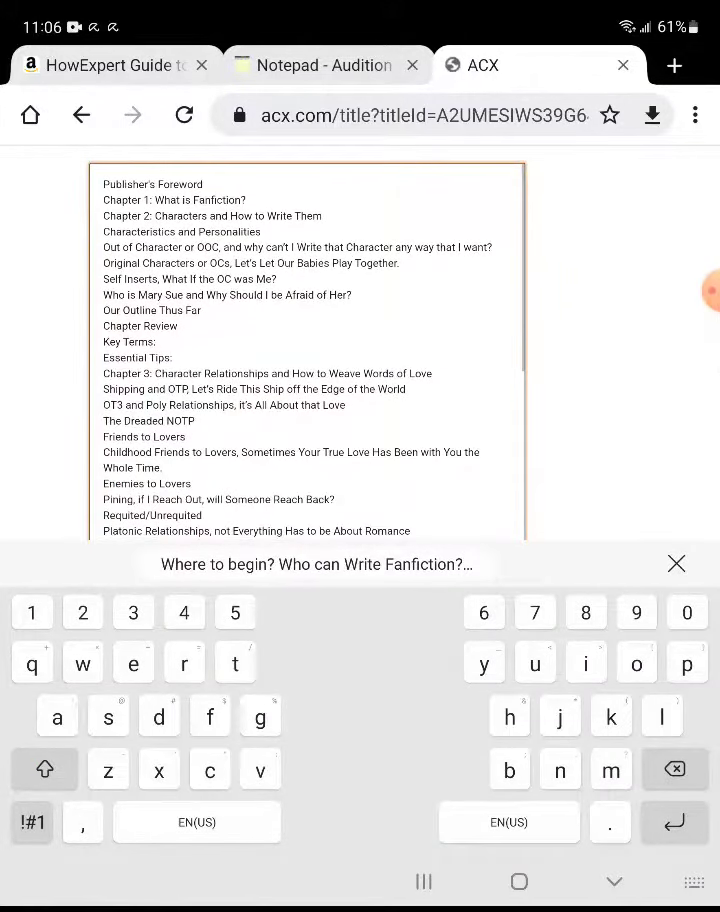
pyautogui.doubleClick(138, 231)
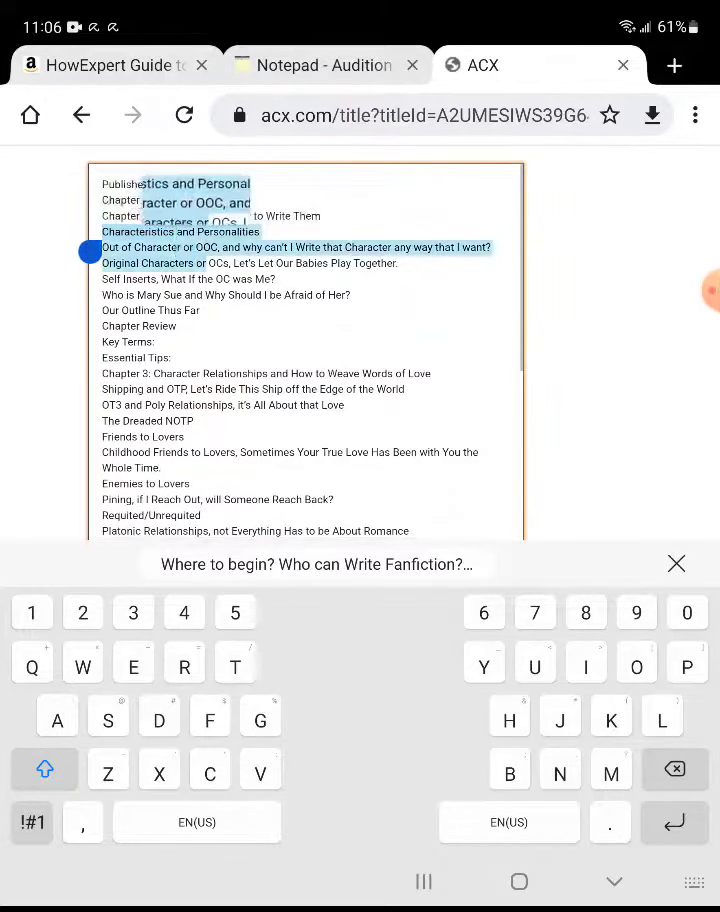
pyautogui.moveTo(93, 252); pyautogui.dragTo(183, 378)
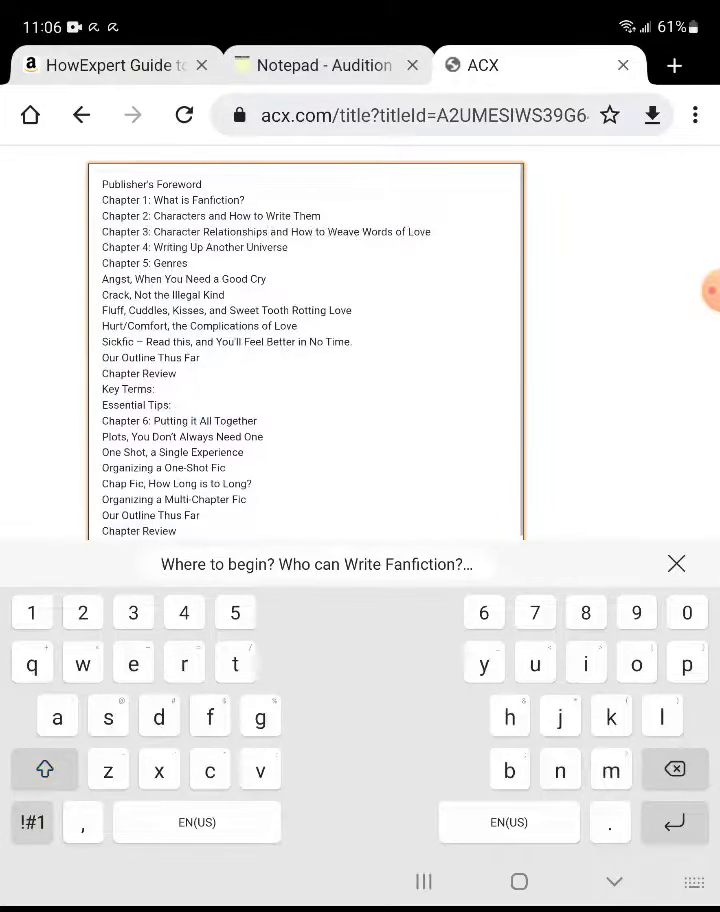
pyautogui.doubleClick(116, 279)
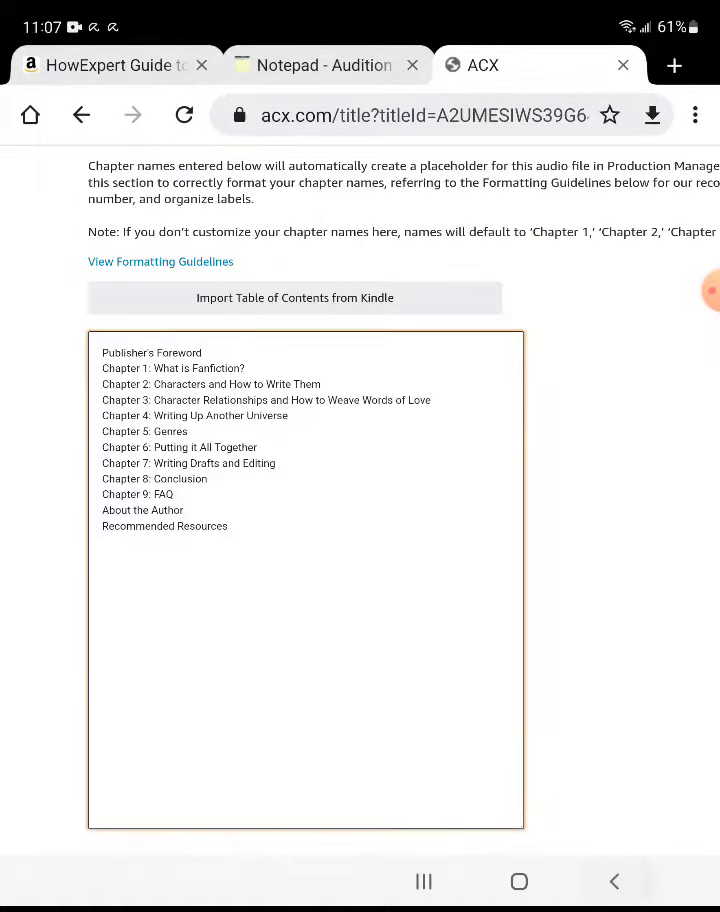
# Save the chapter names and enter a word count of 24000 (about 2.6 hours).
pyautogui.scroll(-3)
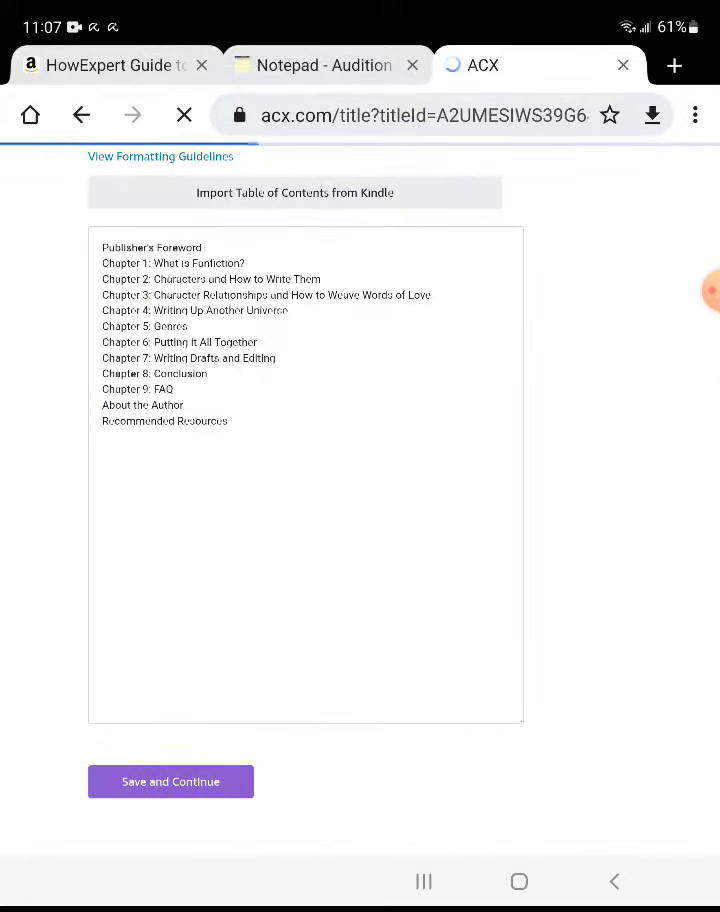
pyautogui.click(170, 781)
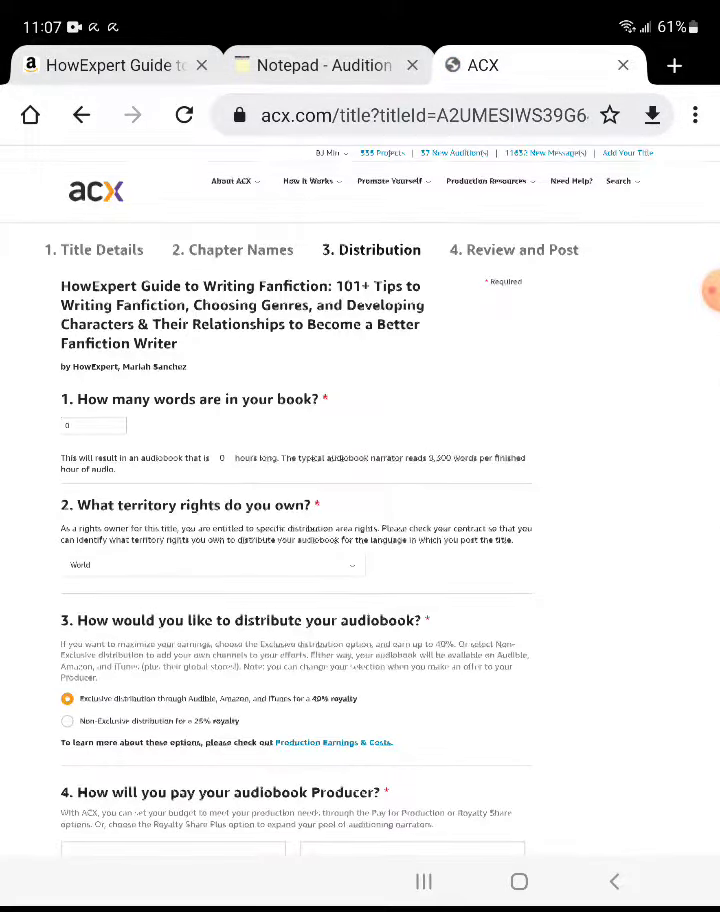
pyautogui.click(93, 424)
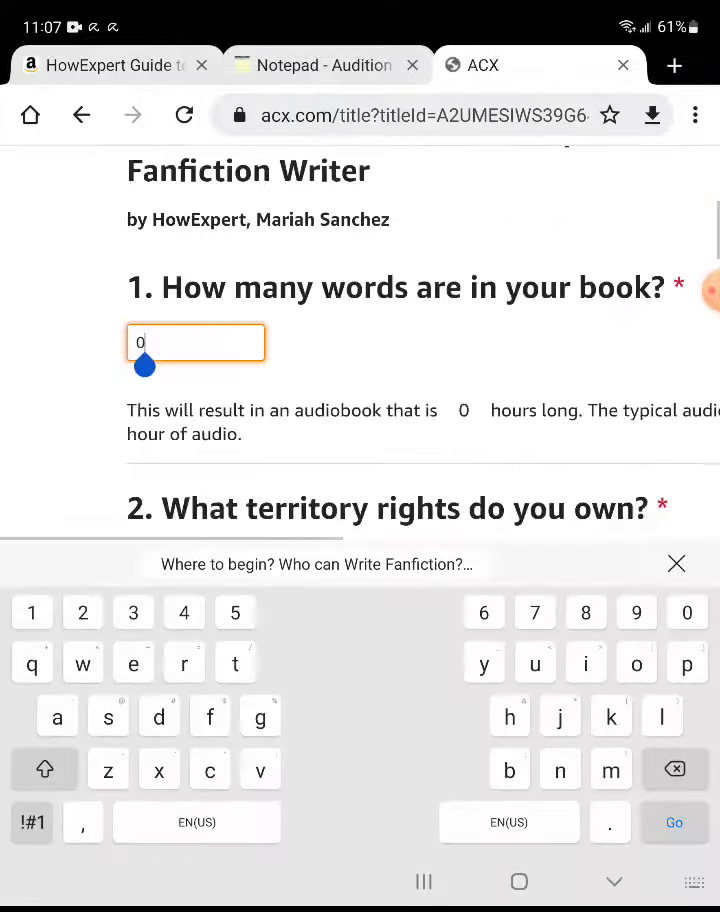
pyautogui.write('24000')
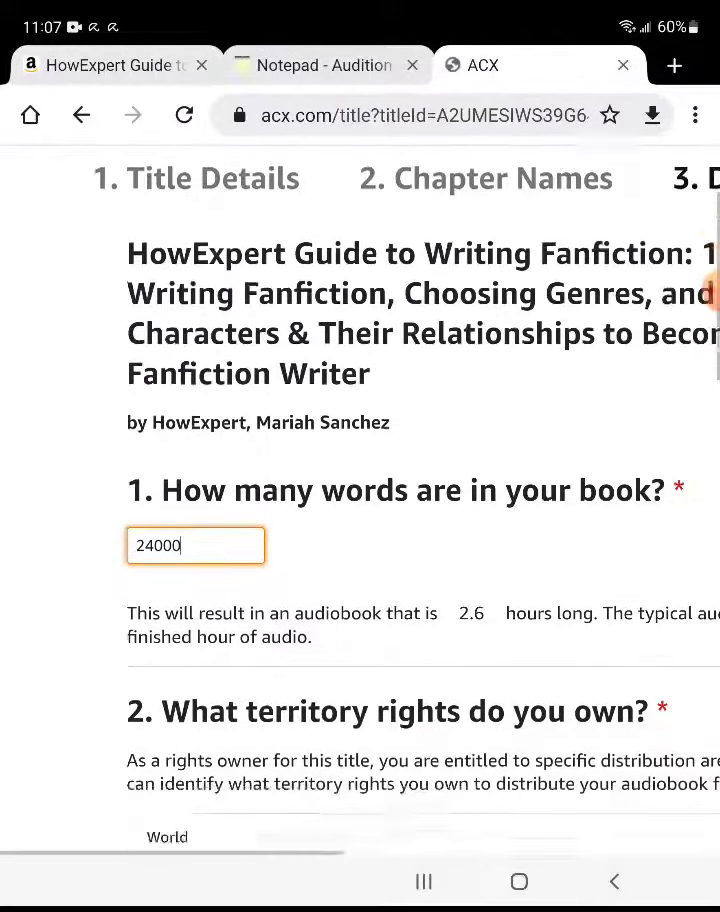
pyautogui.scroll(-3)
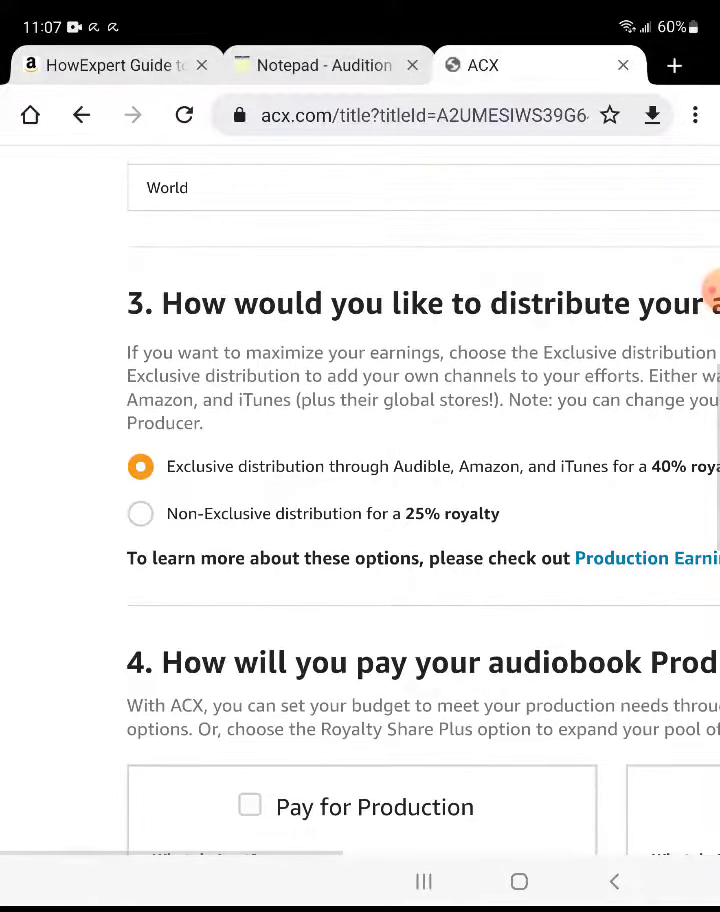
# Choose non-exclusive distribution and a $50–$100 PFH production budget, then post the title.
pyautogui.click(140, 513)
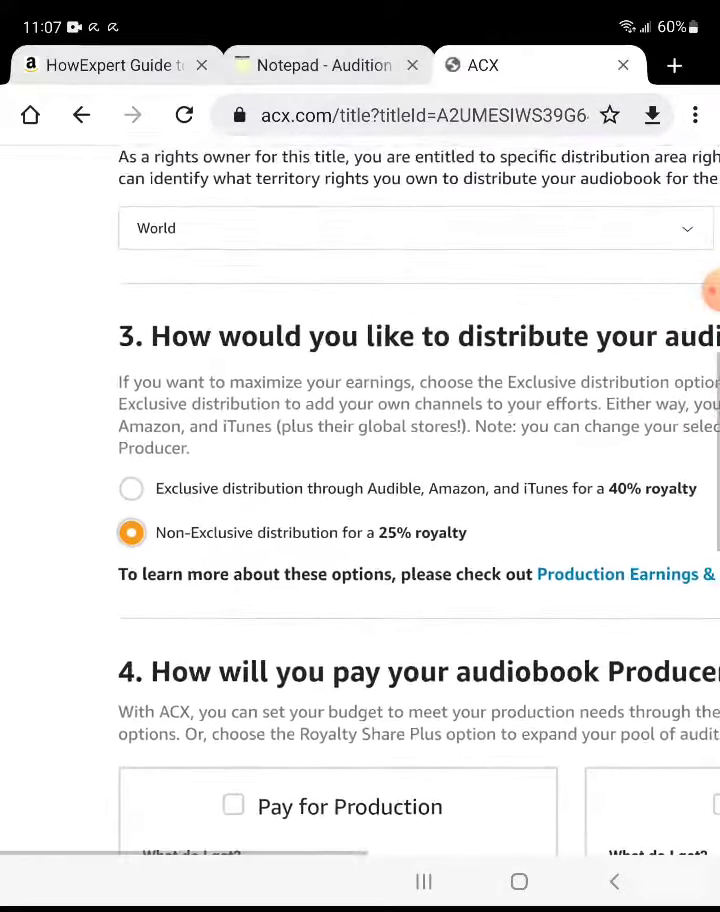
pyautogui.scroll(-3)
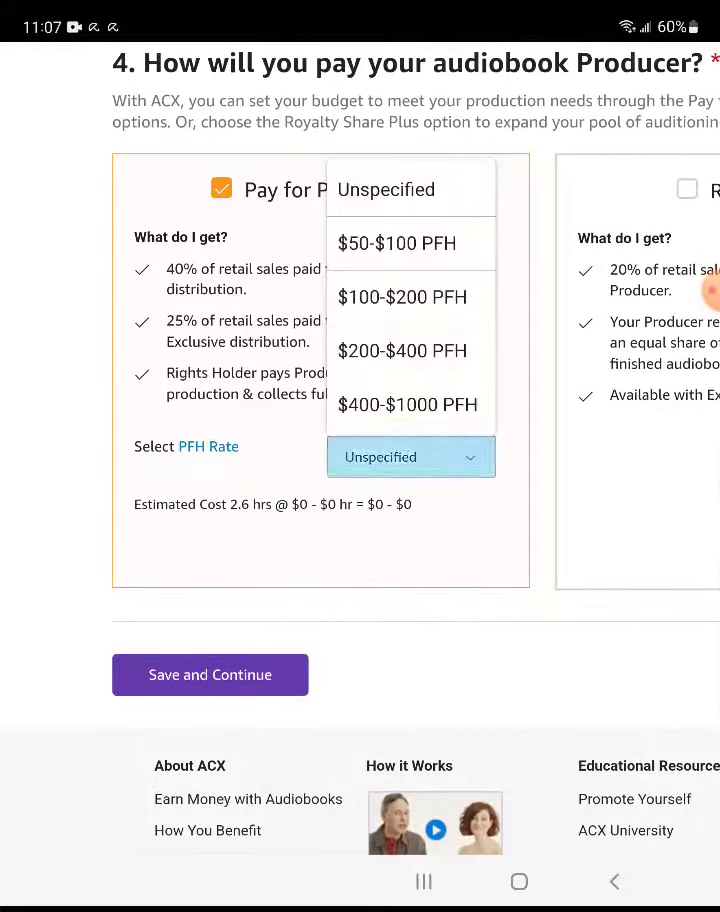
pyautogui.click(397, 243)
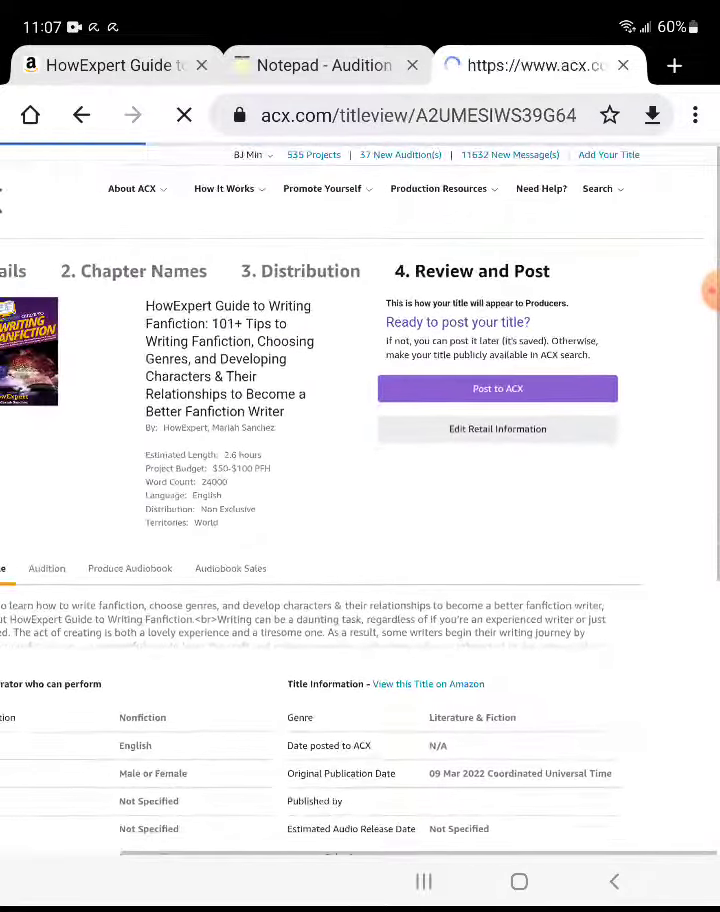
pyautogui.click(497, 388)
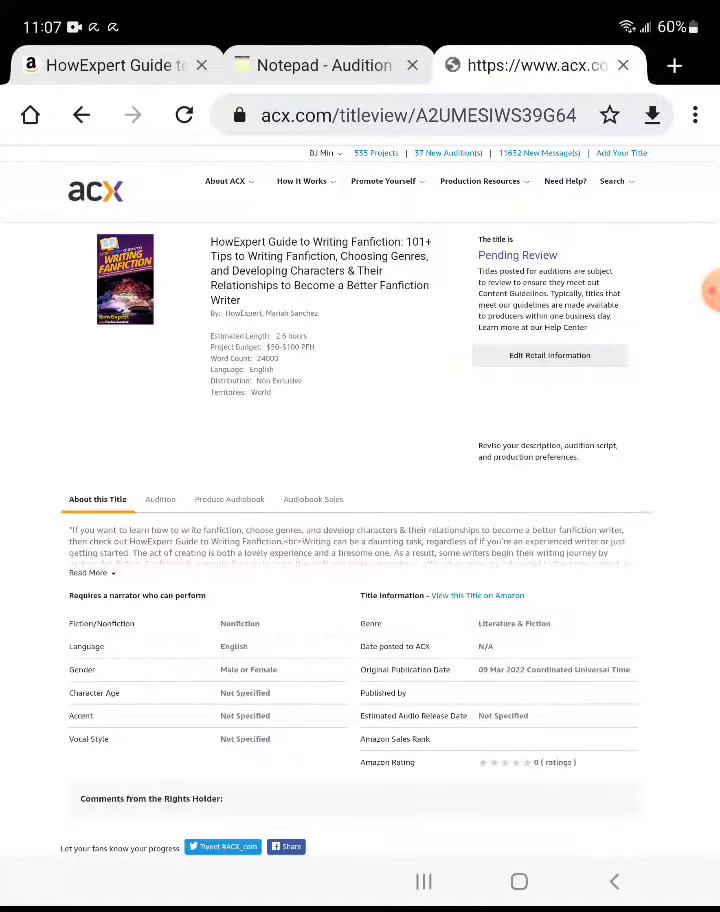
pyautogui.scroll(-3)
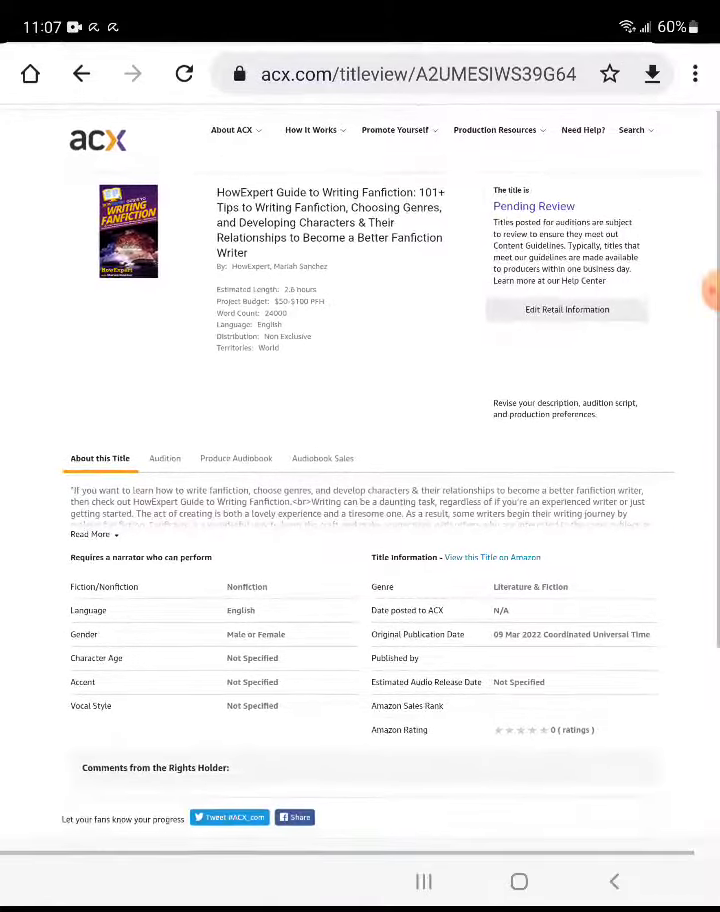